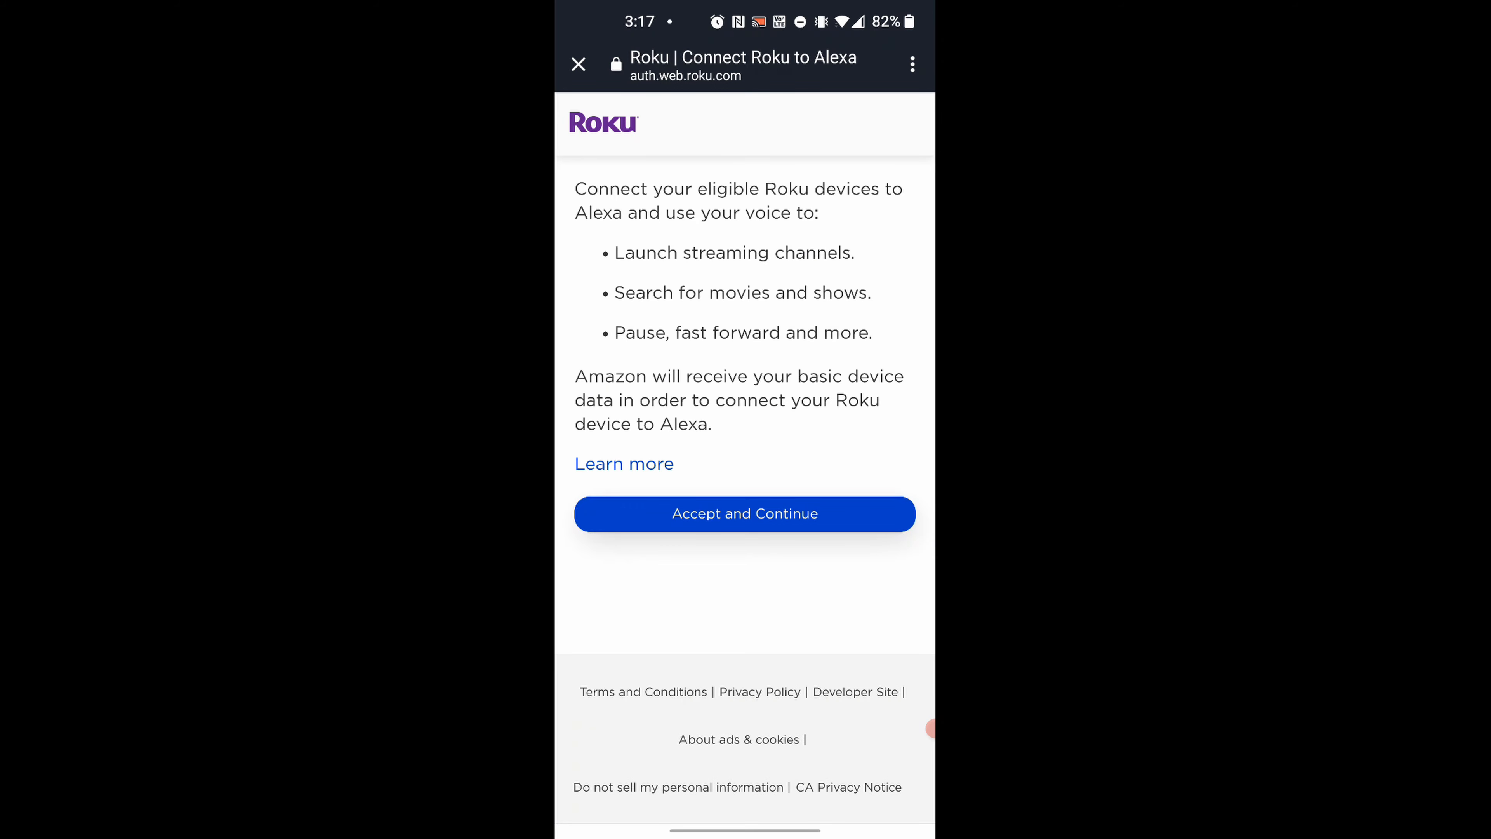
Step: Accept the terms to connect Roku devices to Alexa and show eligible devices
click(744, 514)
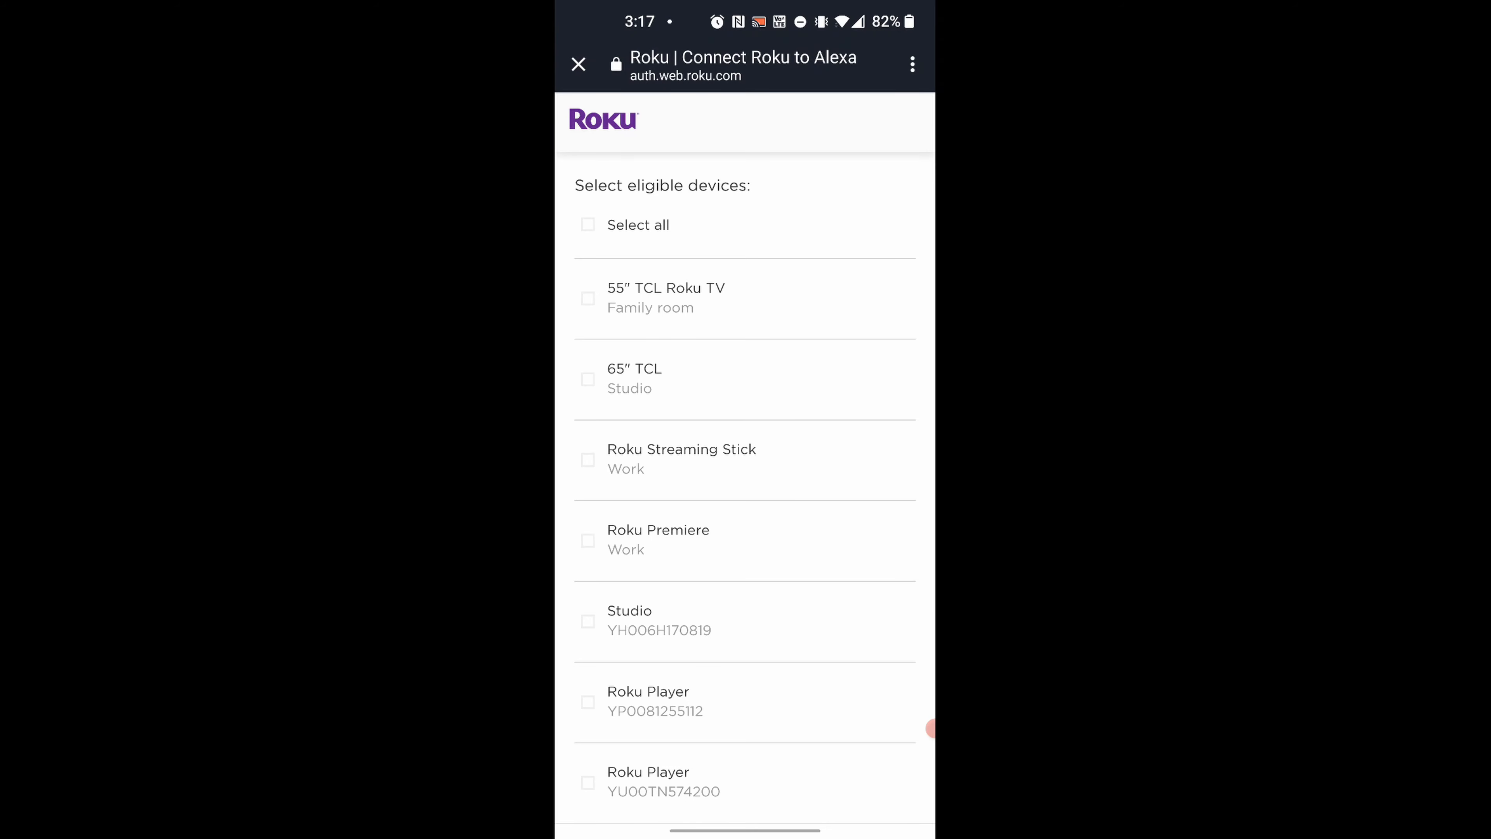
Step: Link the 65" TCL in the Studio to the Alexa app as Studio Roku
click(587, 378)
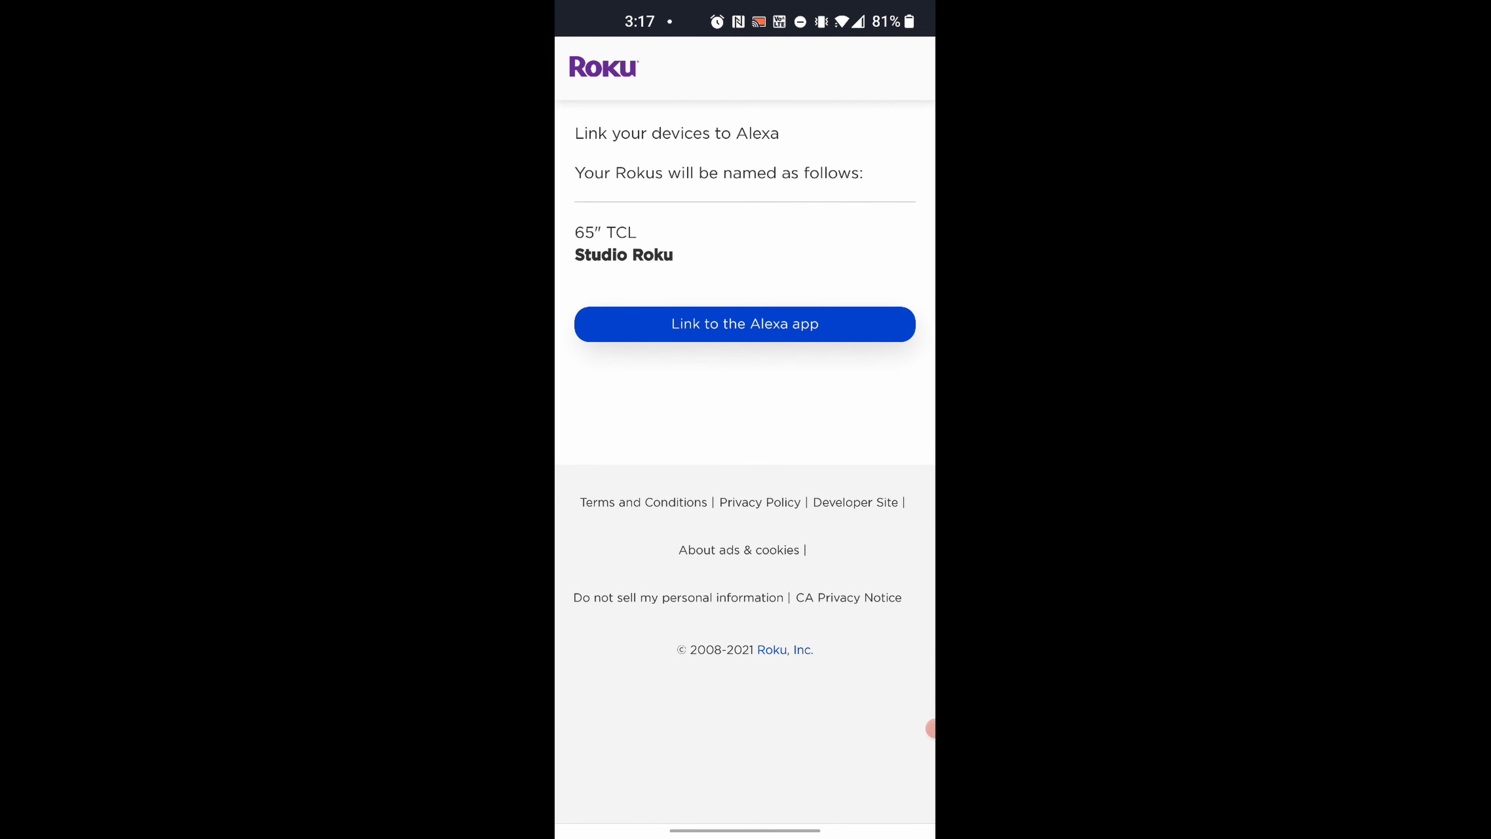
click(745, 323)
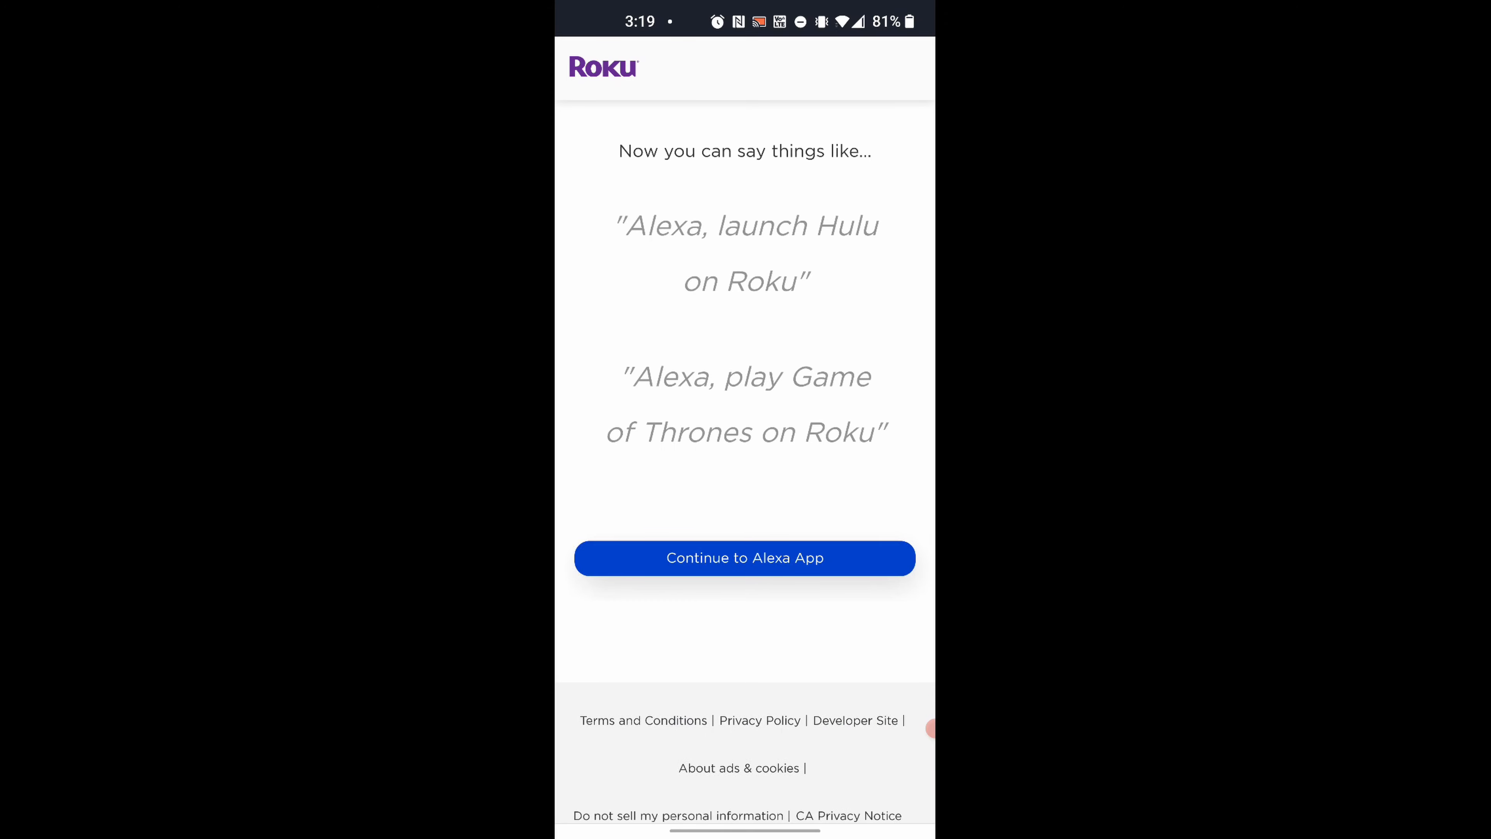
Step: Return to the Alexa app, confirm the Roku account link and start device discovery
click(745, 558)
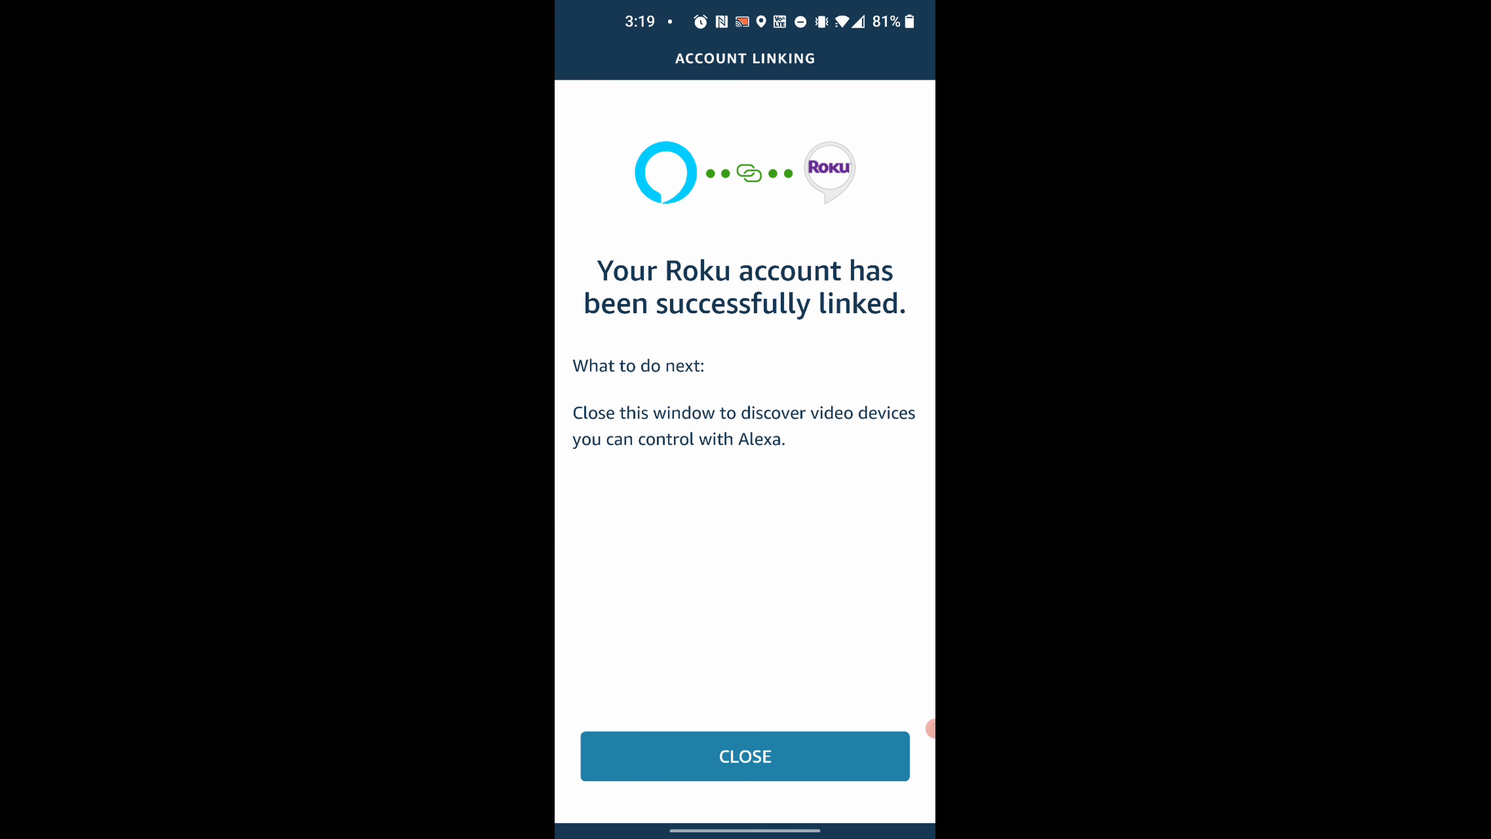
click(745, 756)
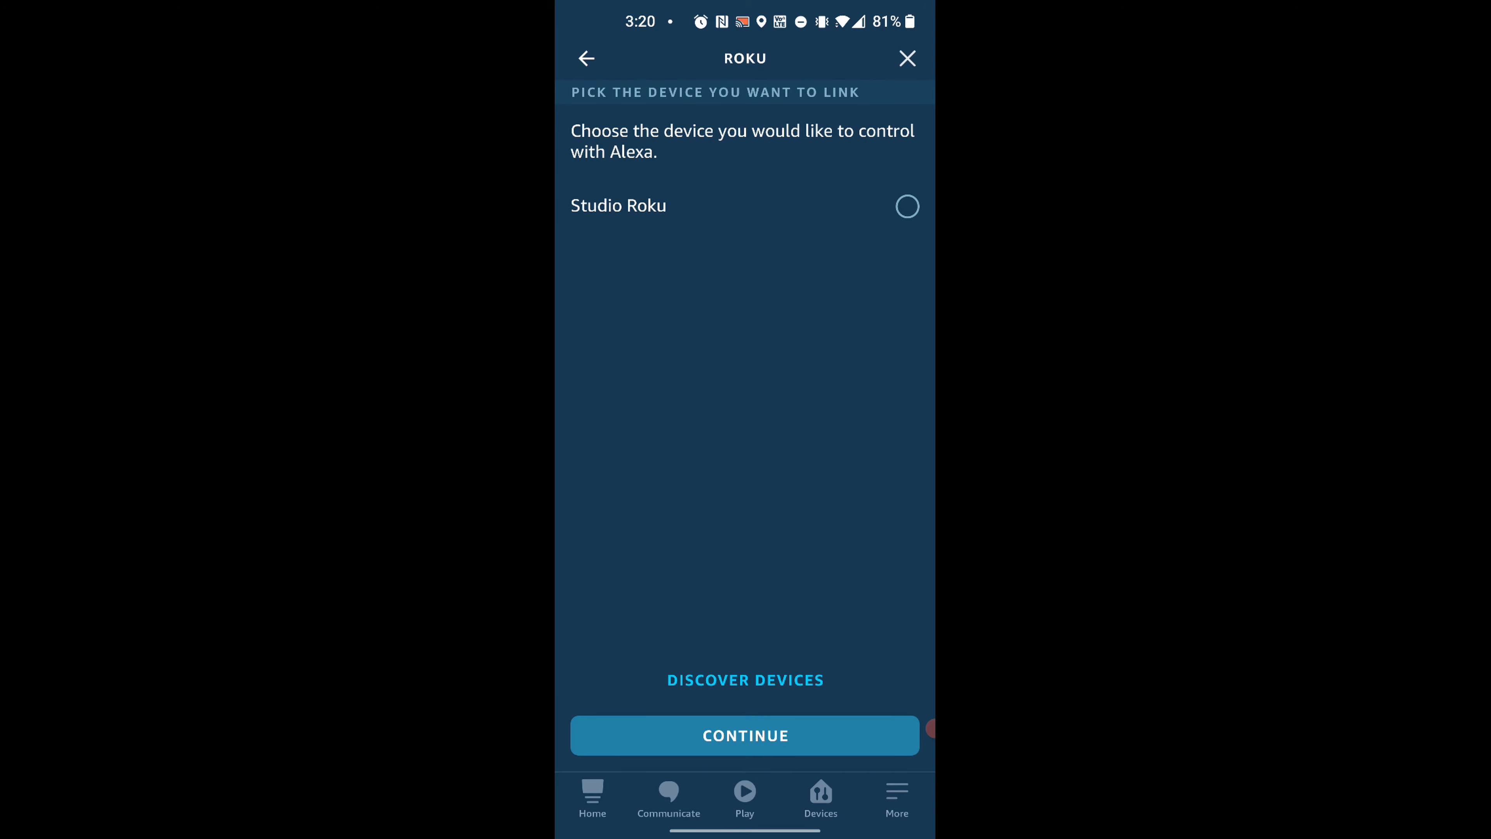
Step: Choose Studio Roku and link it with Craig's Echo Studio speaker
click(906, 207)
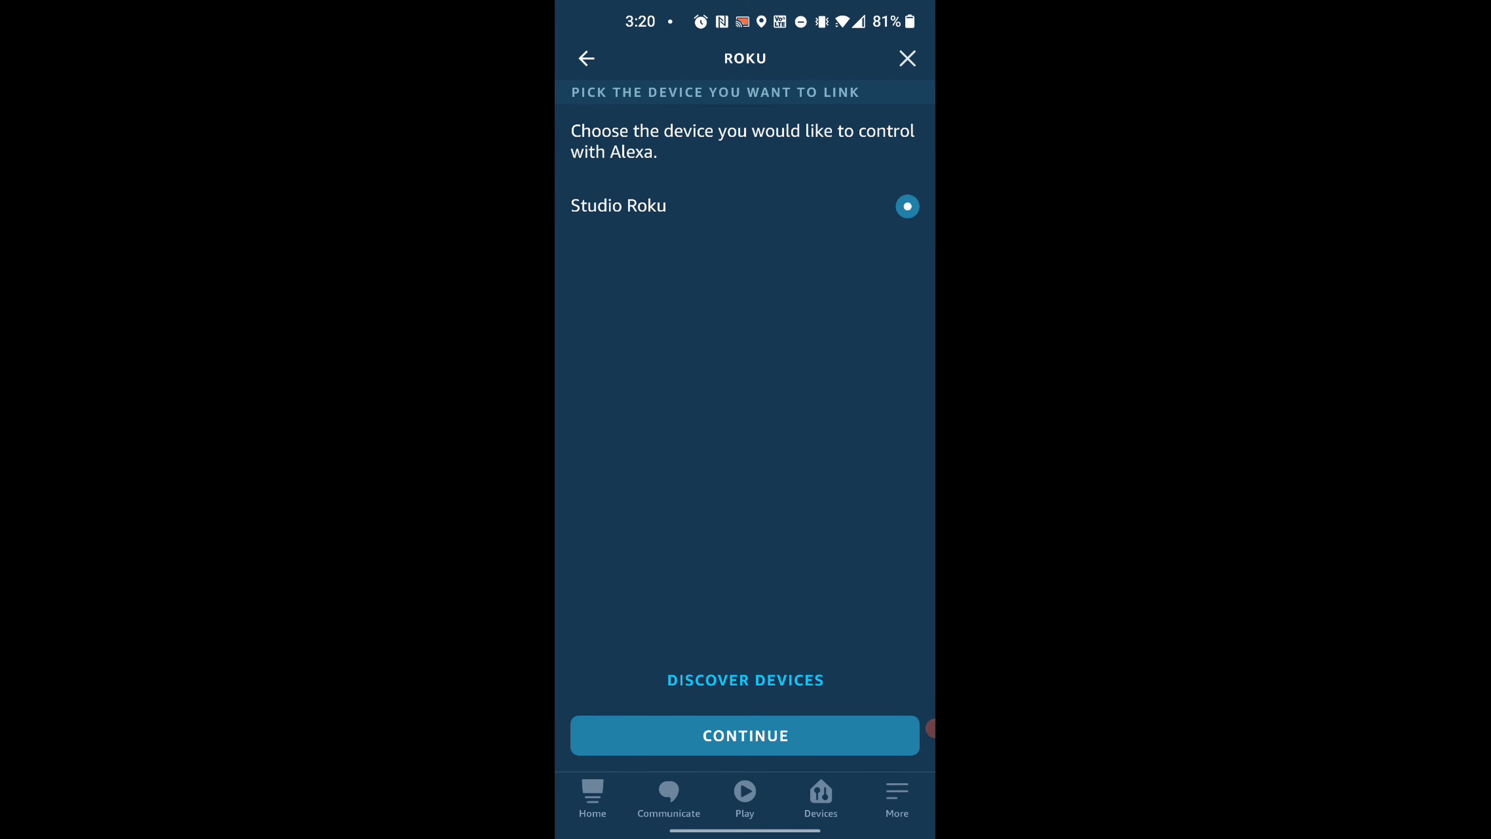
click(744, 735)
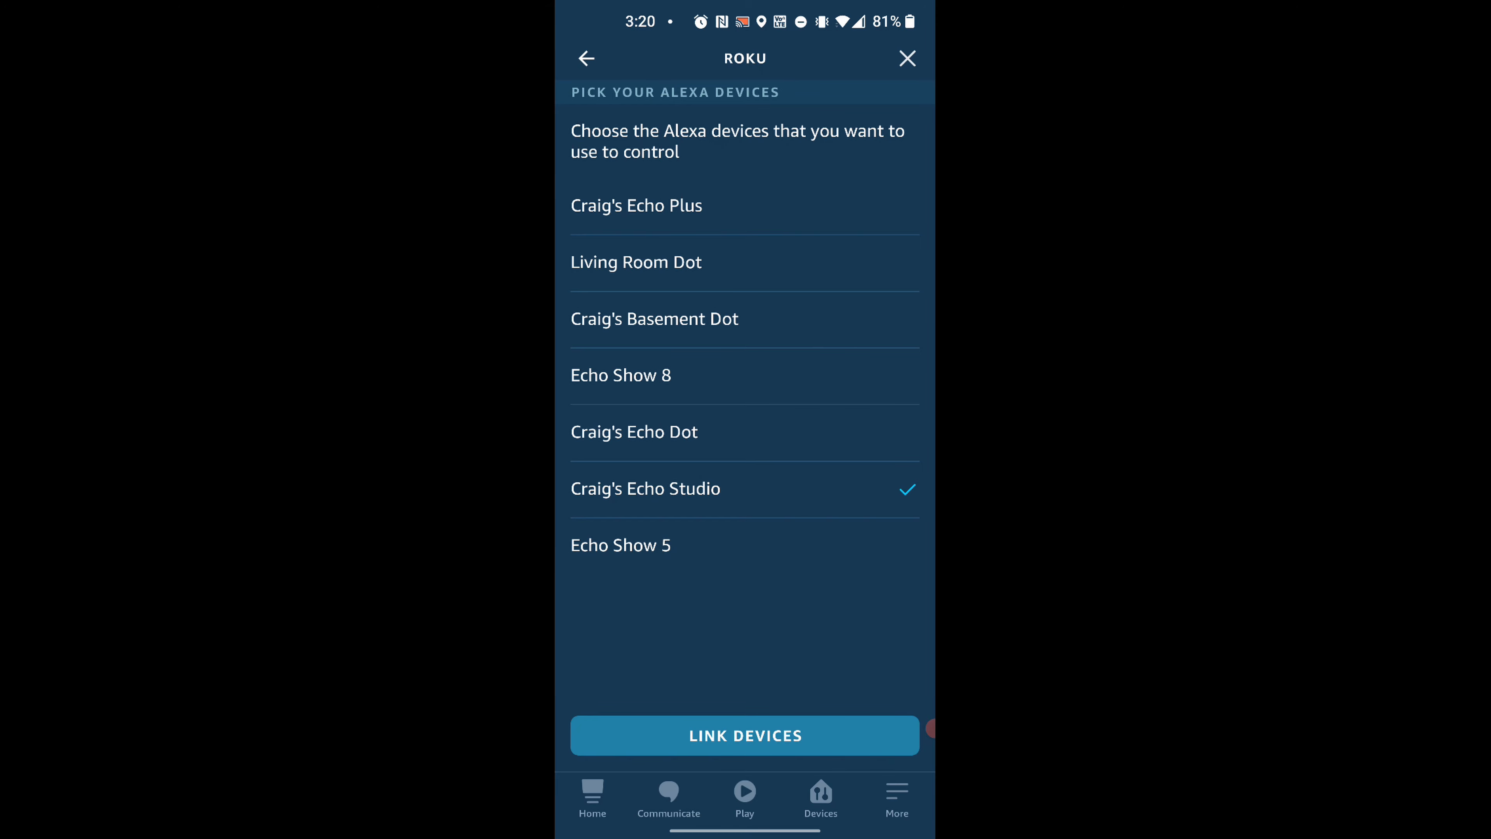
click(745, 734)
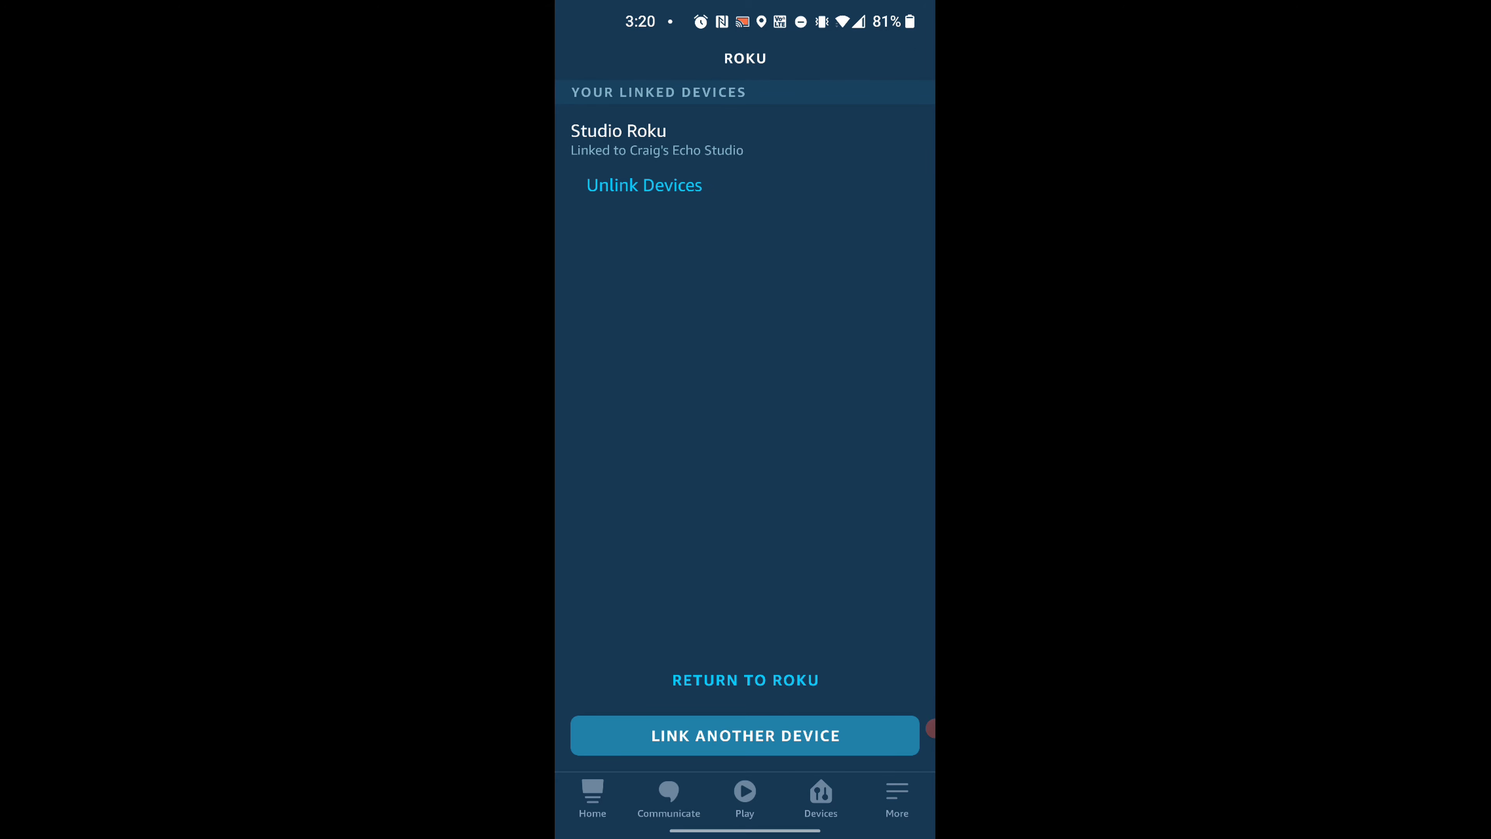